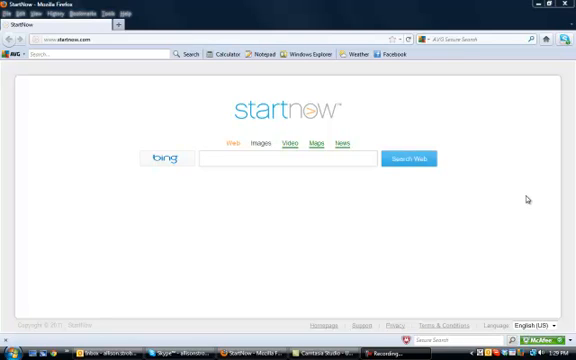
mouse_move(366, 198)
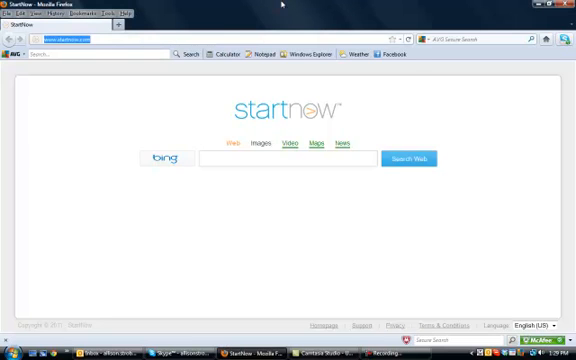
text(www.)
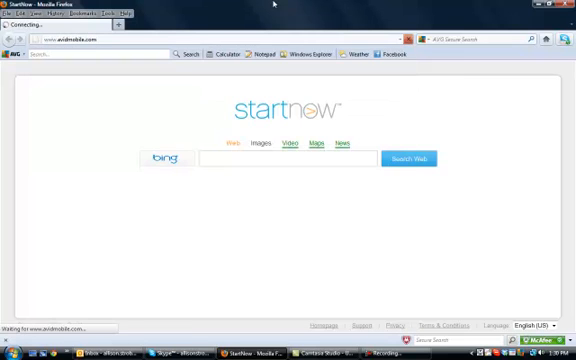
key(Return)
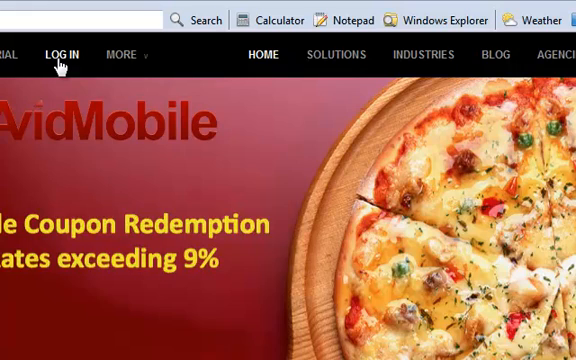
- Sign in through Universal Login with the account username and password to reach the home dashboard
click(66, 56)
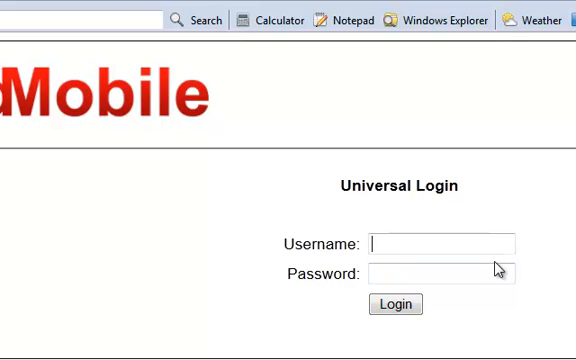
text(a)
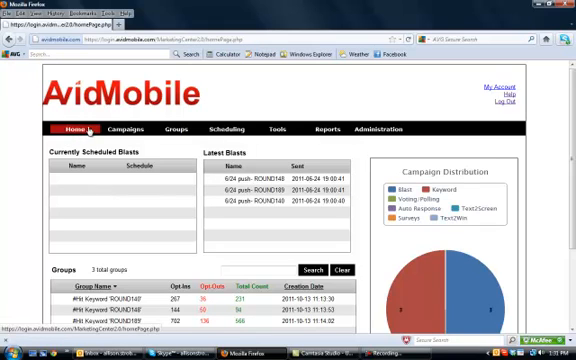
- Show the Campaigns dropdown listing the available campaign types
click(132, 128)
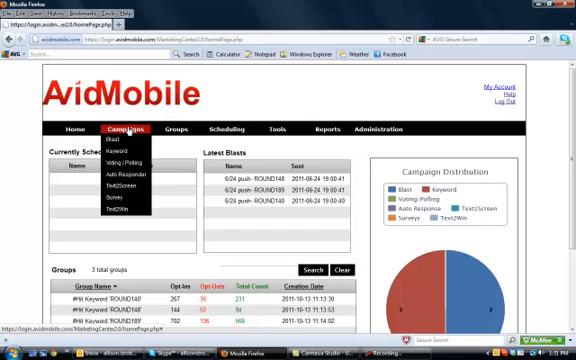
mouse_move(156, 98)
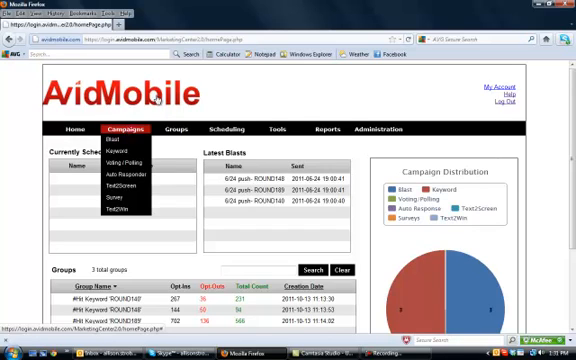
mouse_move(120, 144)
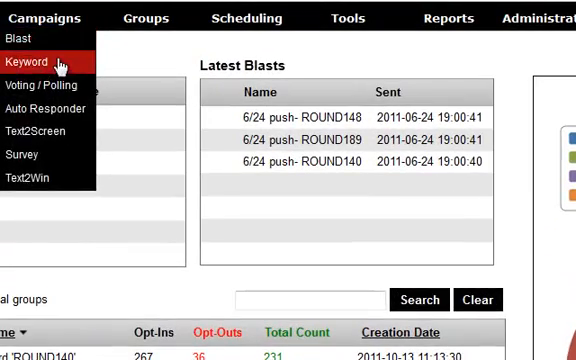
- Choose Keyword to list the ROUND140, ROUND148 and ROUND189 keyword campaigns
click(40, 56)
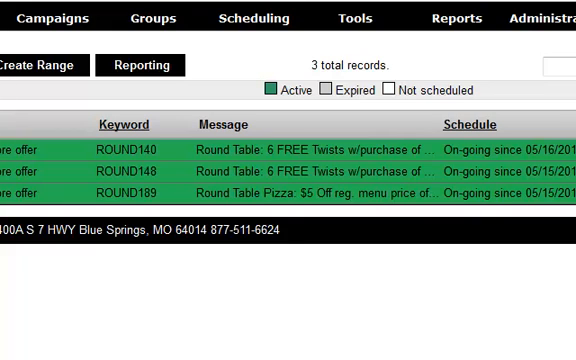
mouse_move(198, 150)
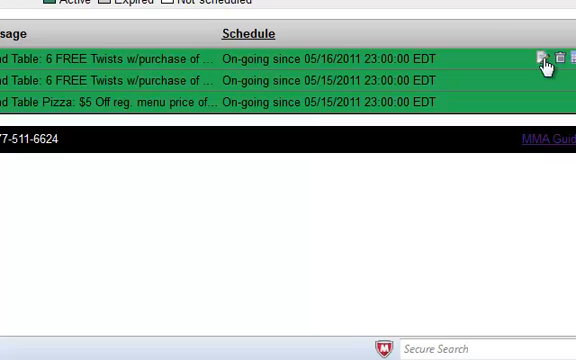
- Edit the ROUND148 keyword campaign and review its name, keyword and reply messages
click(540, 56)
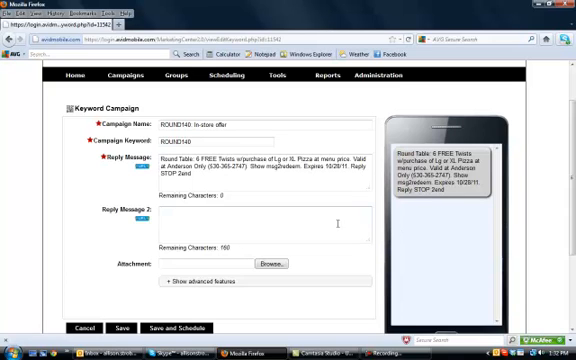
scroll(down, 3)
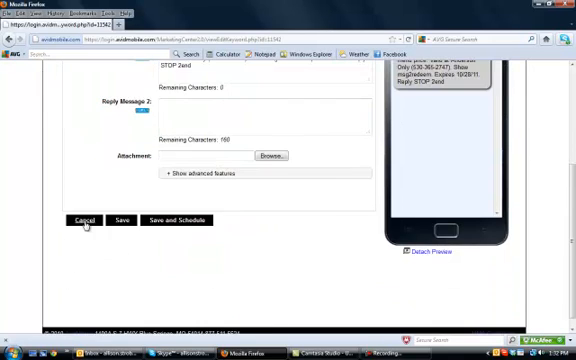
- Cancel the Keyword Campaign form to view the campaign's summary and daily activity chart
click(84, 218)
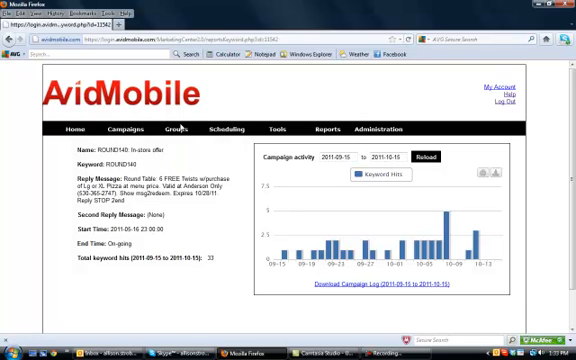
- Choose Combo Groups from the Groups menu, showing a page with zero records
click(176, 128)
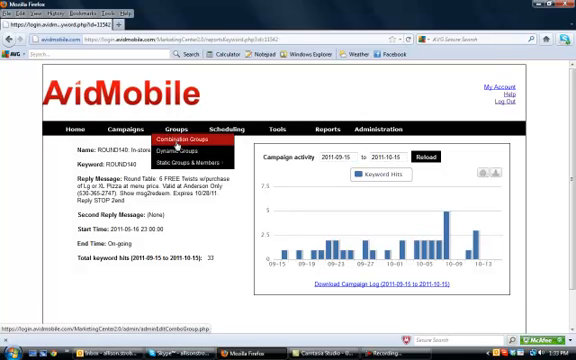
mouse_move(180, 148)
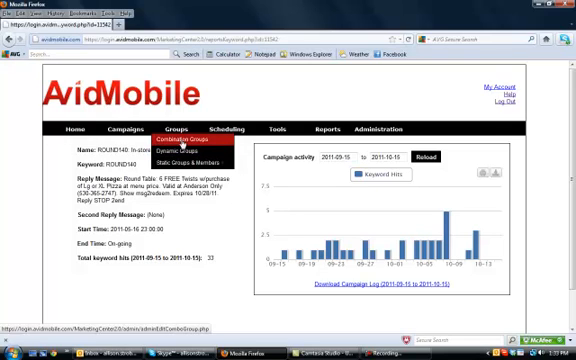
click(182, 140)
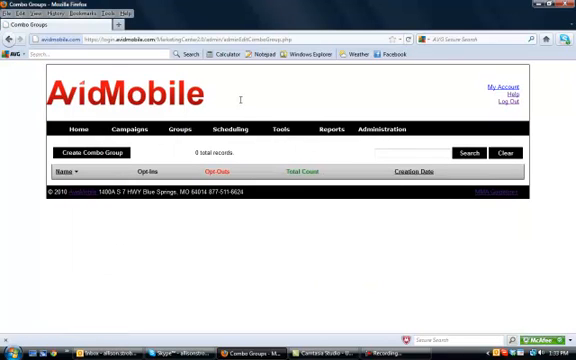
mouse_move(236, 96)
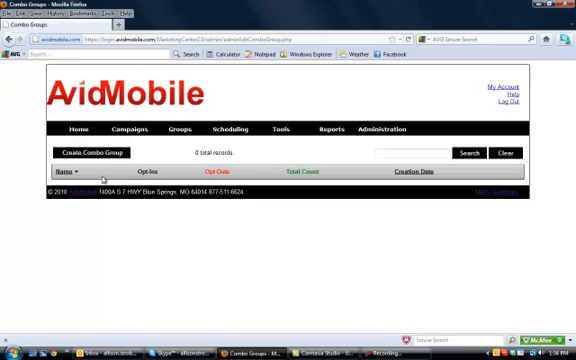
mouse_move(248, 292)
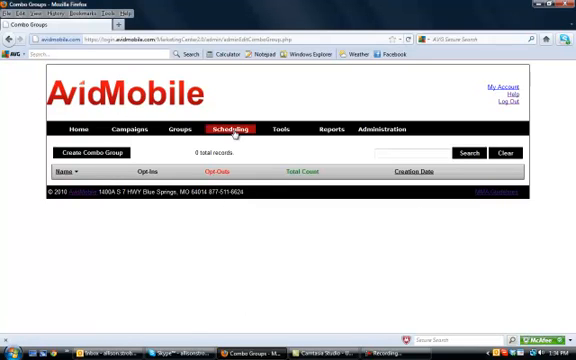
click(228, 128)
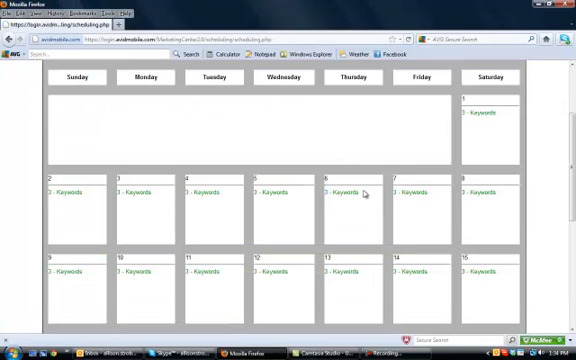
mouse_move(136, 216)
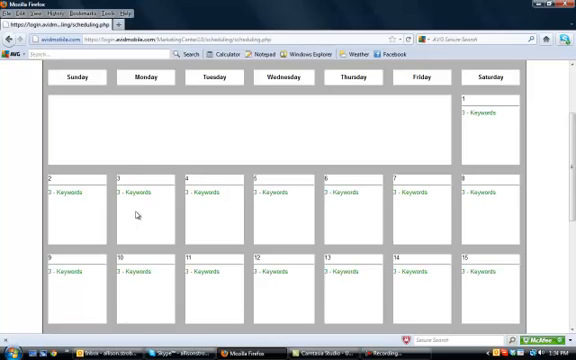
scroll(down, 3)
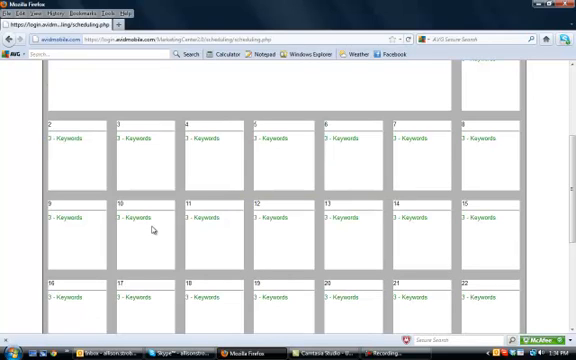
scroll(down, 3)
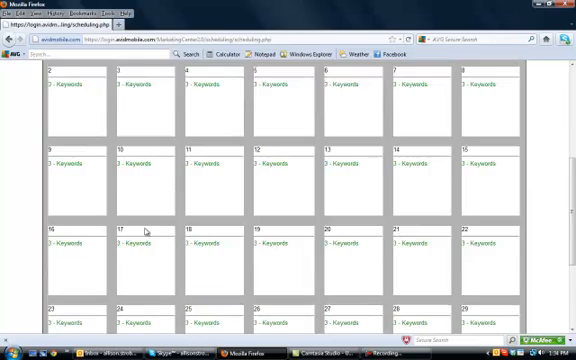
scroll(up, 3)
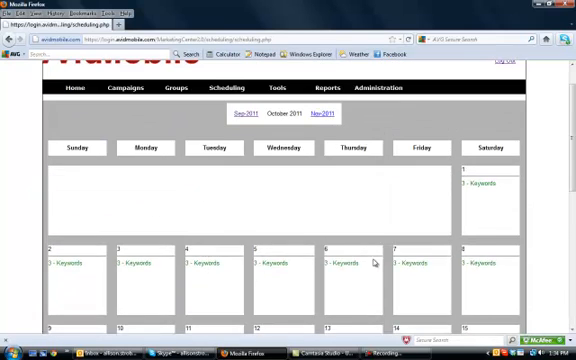
click(282, 124)
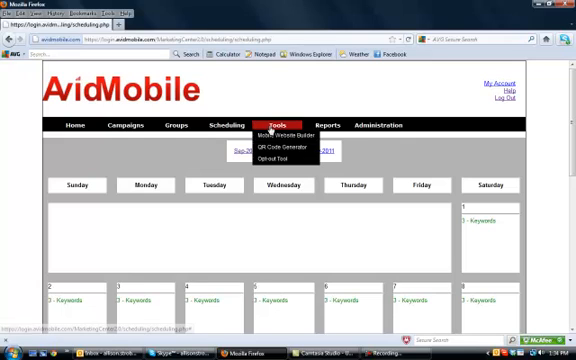
- Browse the Tools and Administration menus, then choose Reports > Campaign Reports > Keywords
click(324, 124)
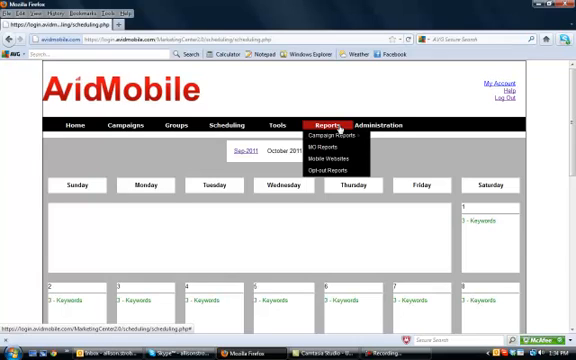
click(388, 124)
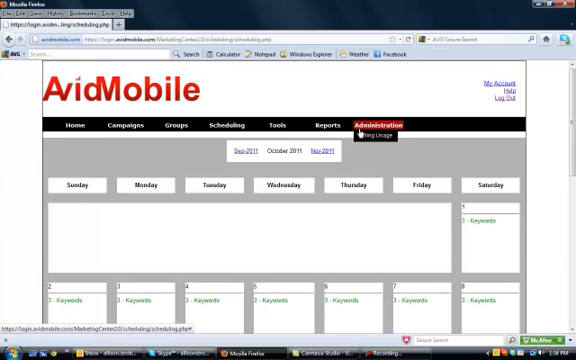
click(328, 124)
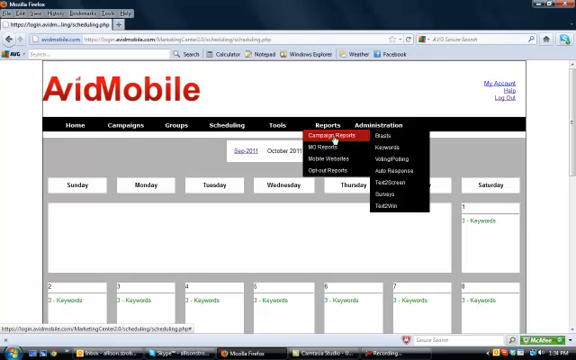
mouse_move(388, 146)
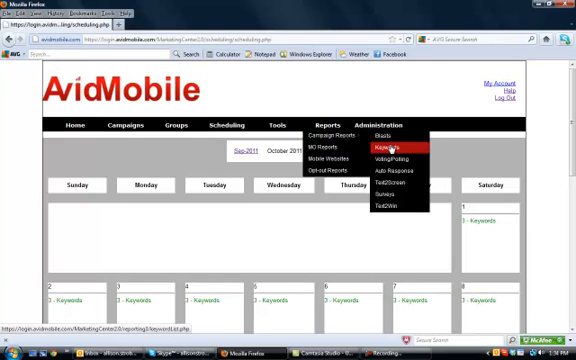
click(388, 146)
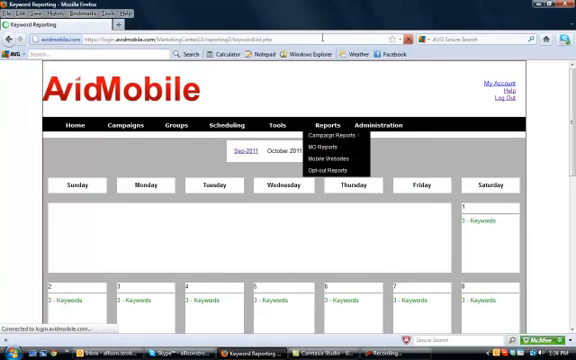
- Select the ROUND166 campaign in Keyword Reports and view its hits chart and hit-location map
click(332, 146)
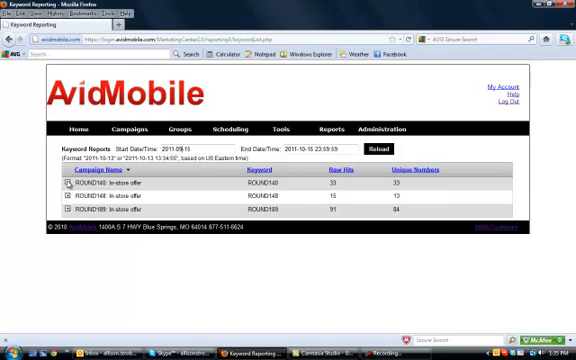
click(376, 148)
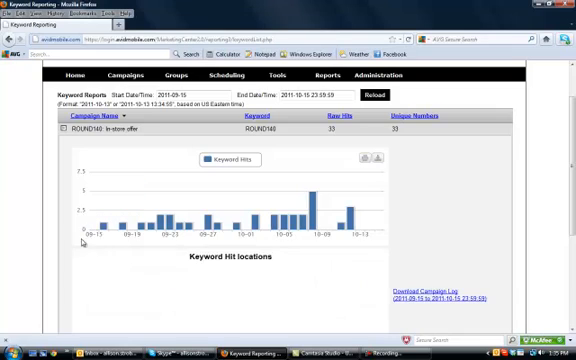
scroll(down, 3)
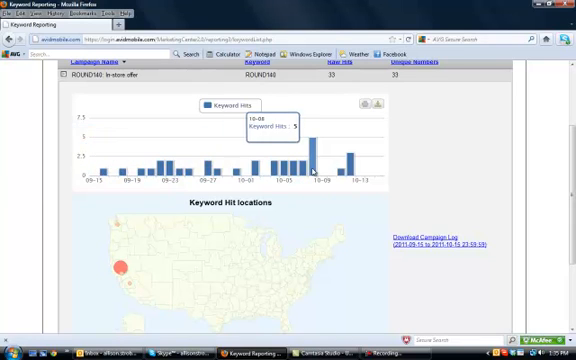
scroll(down, 3)
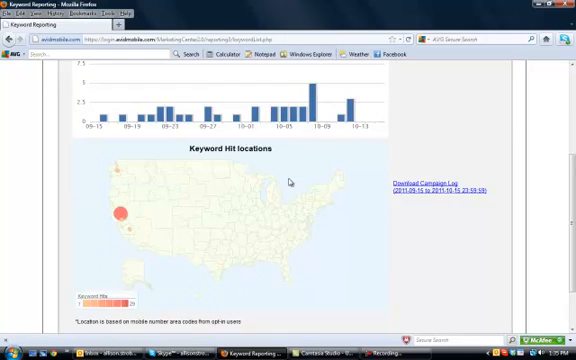
scroll(up, 3)
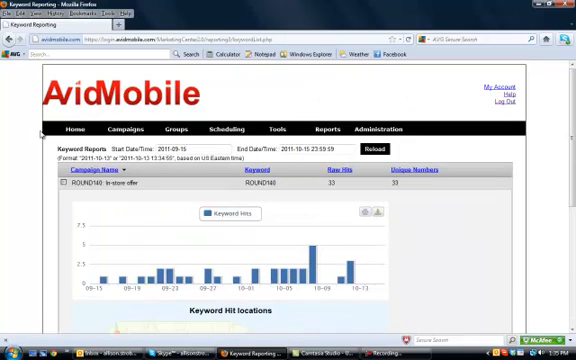
- Return Home to the dashboard with scheduled blasts, latest blasts, groups and campaign distribution
click(72, 128)
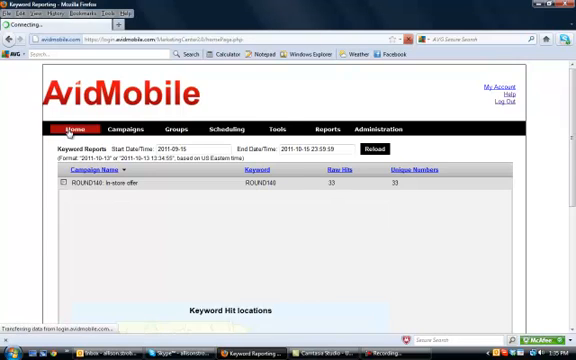
click(72, 128)
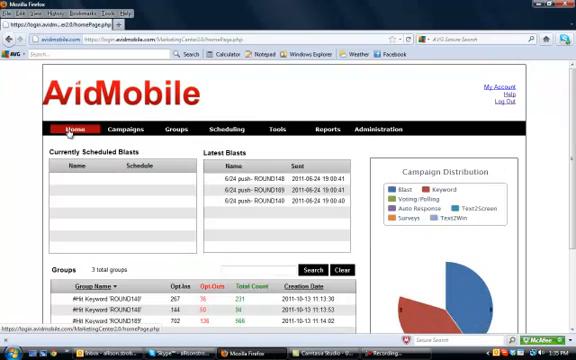